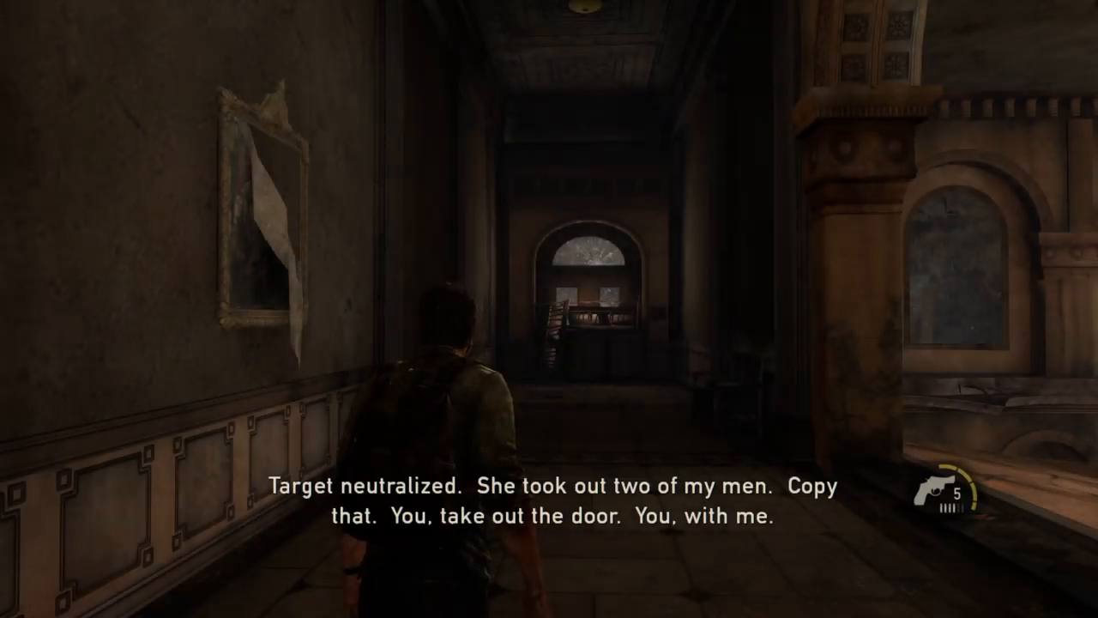
key(w)
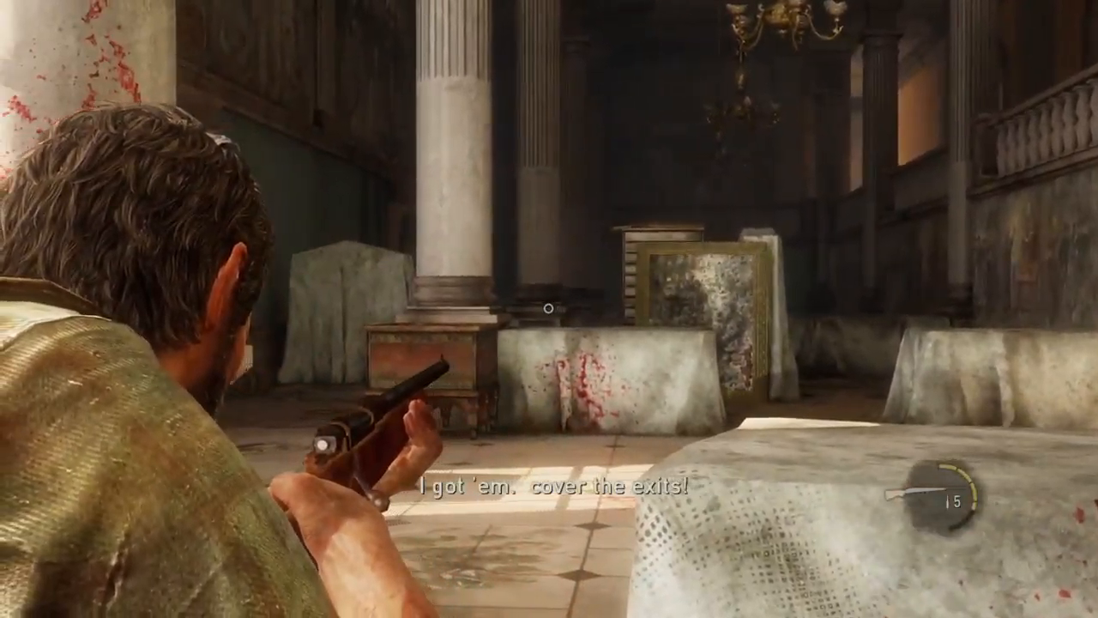
mouse_move(549, 309)
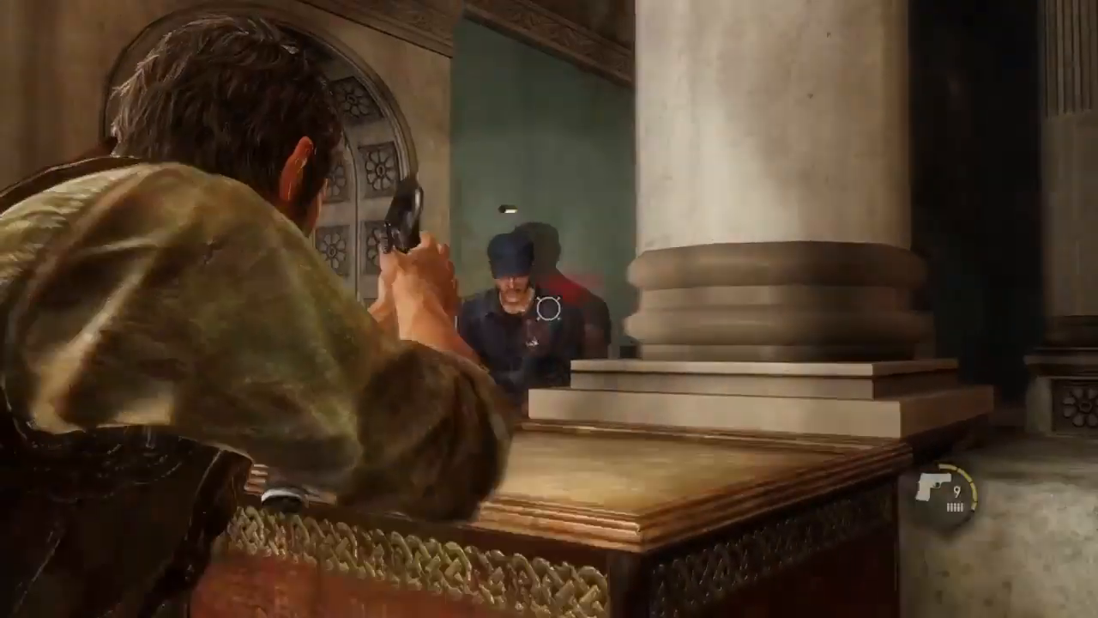
click(545, 302)
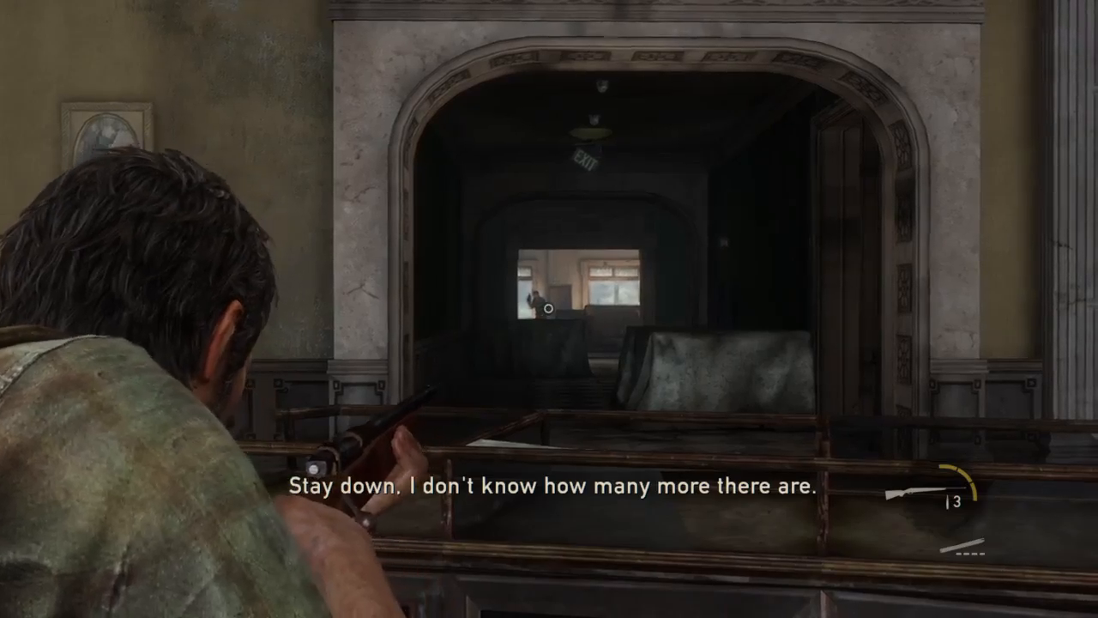
click(549, 309)
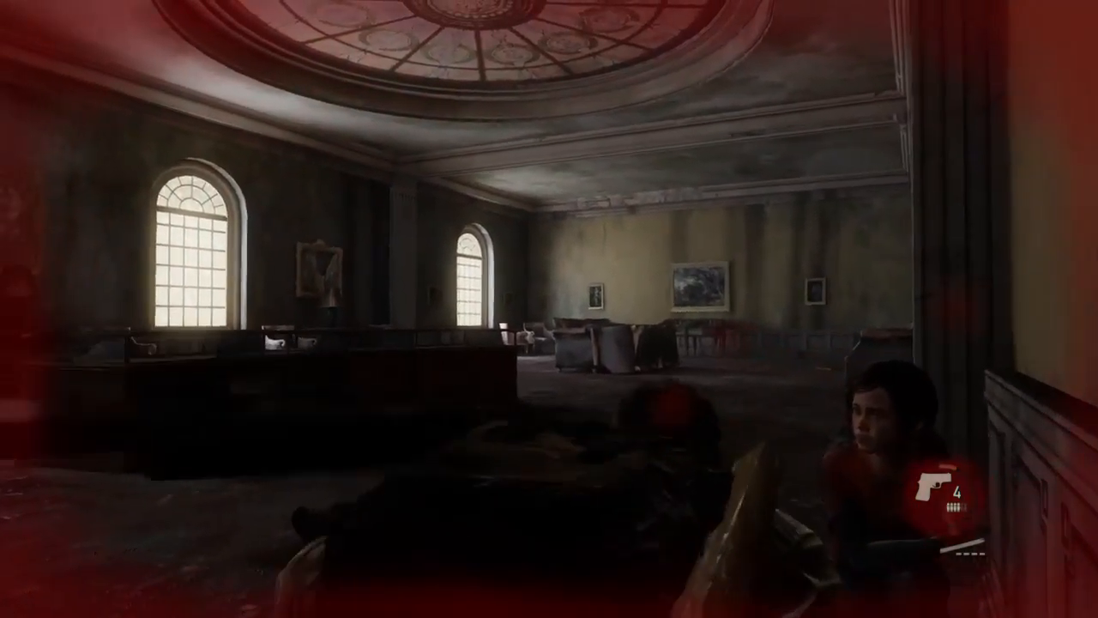
key(tab)
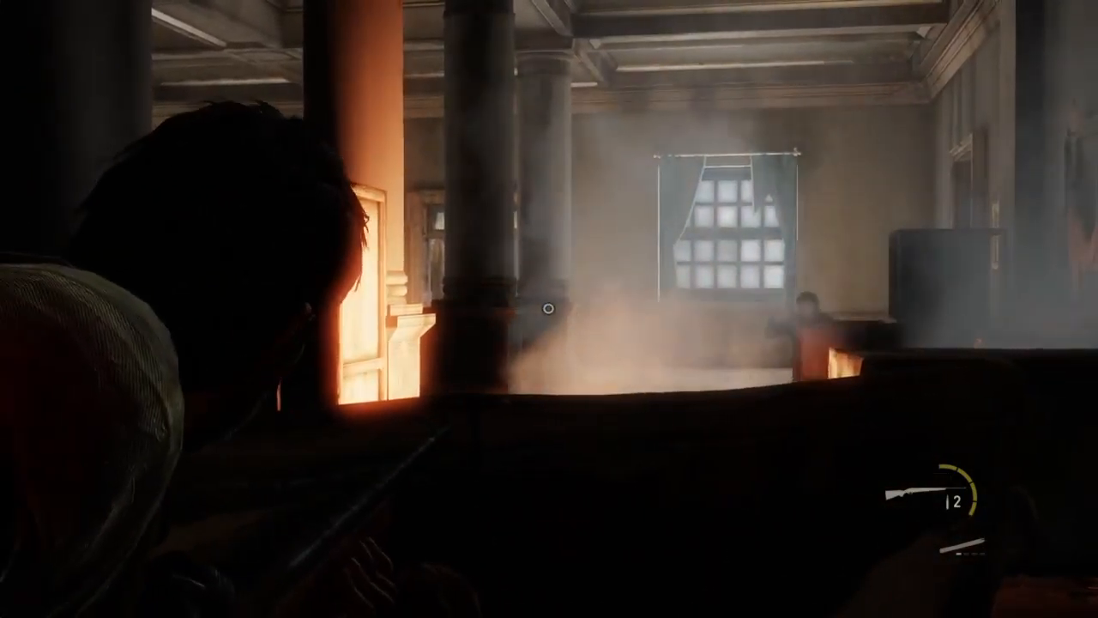
click(540, 309)
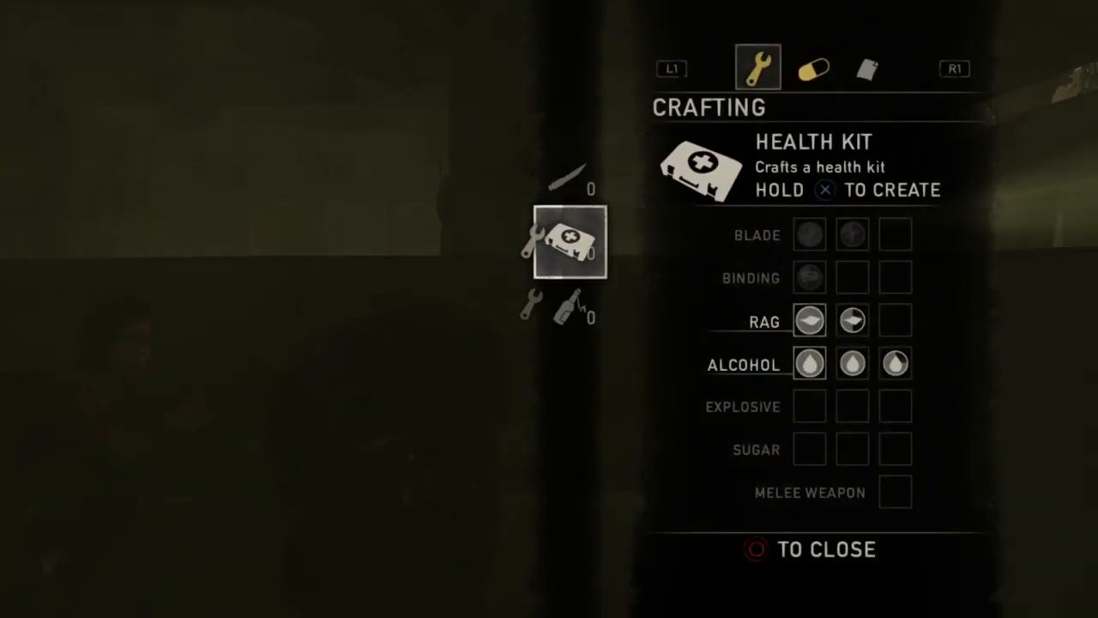
key(x)
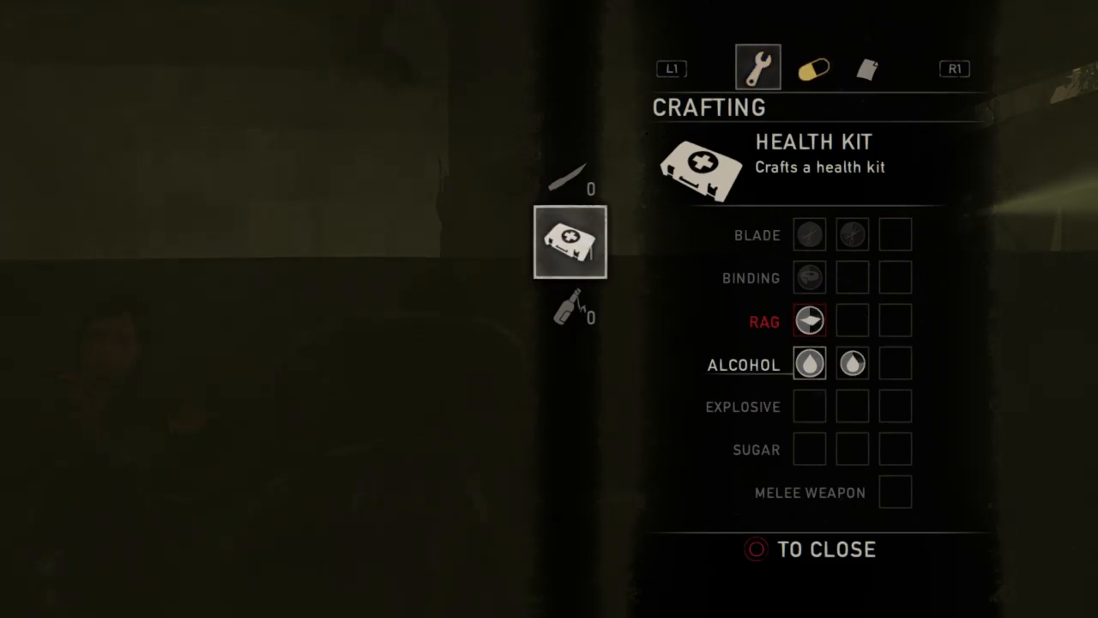